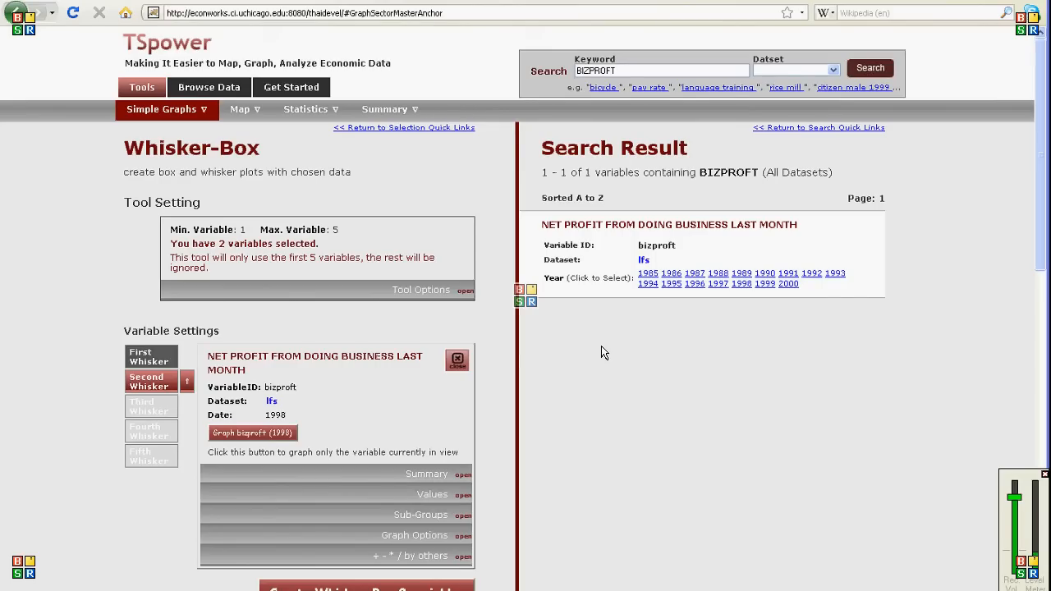
mouse_move(249, 244)
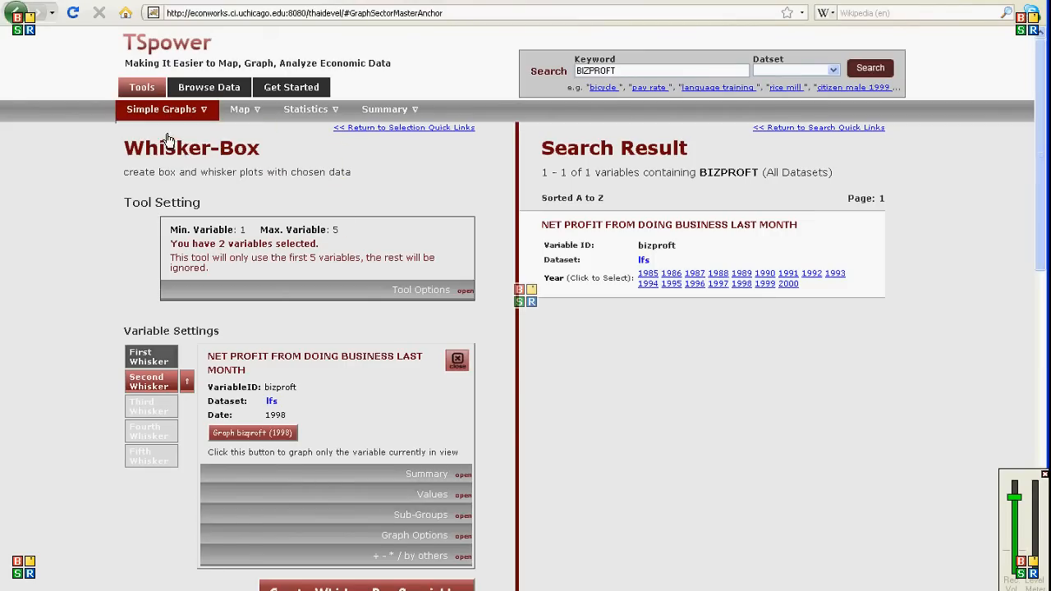
mouse_move(535, 363)
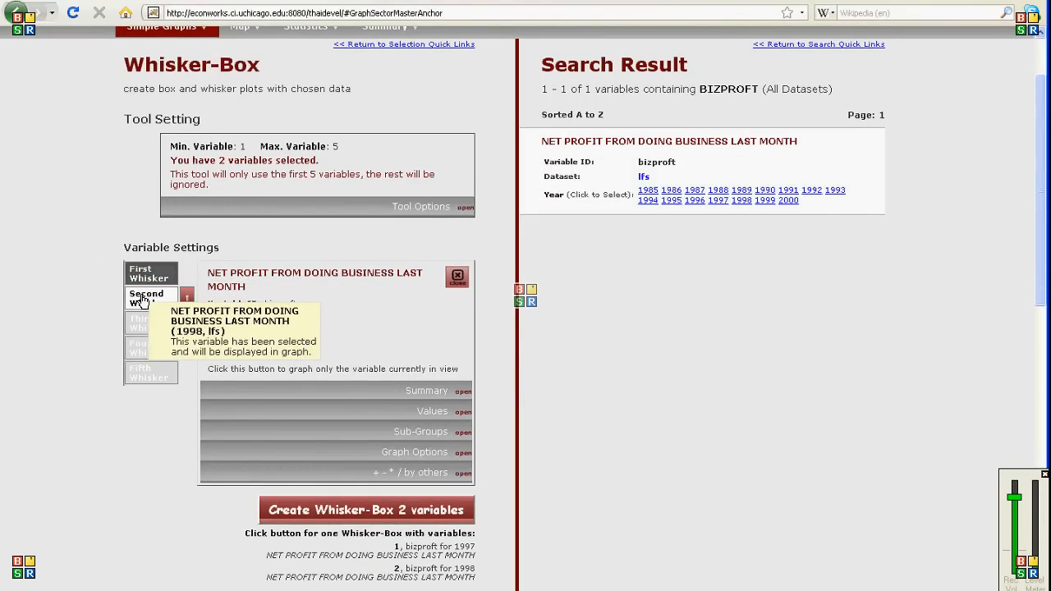
Step: Check the 'cut highest' and 'cut 1% outliers' settings, then regenerate the 1997/1998 bizproft whisker-box plot
left_click(151, 298)
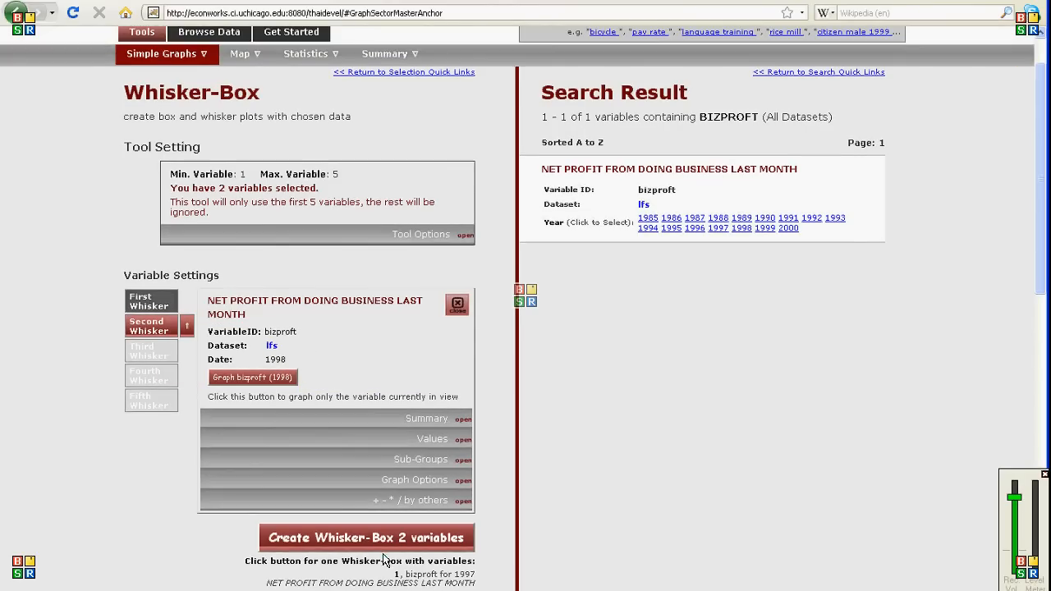
left_click(366, 538)
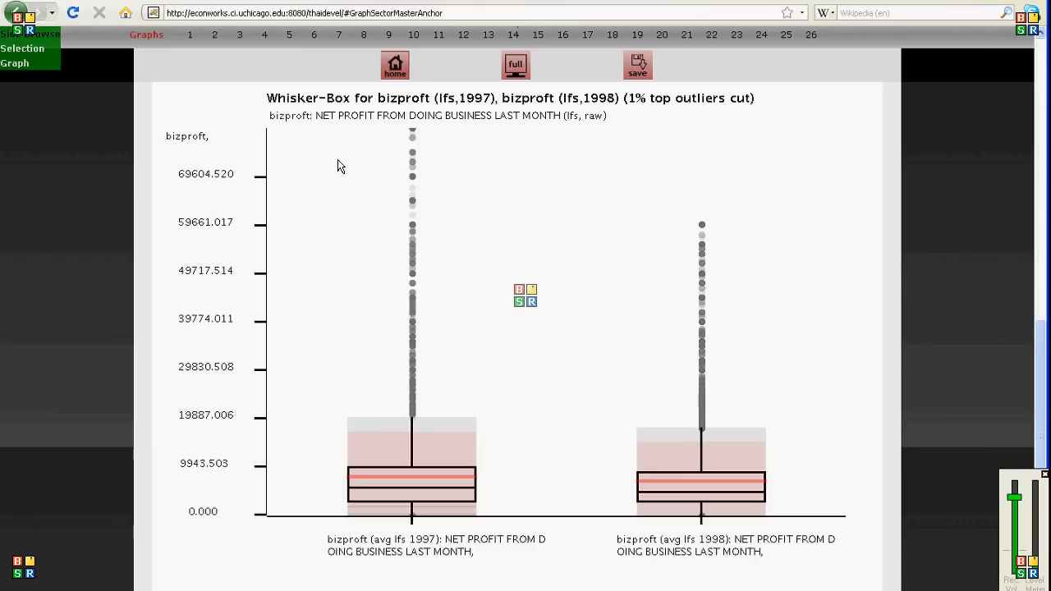
mouse_move(410, 479)
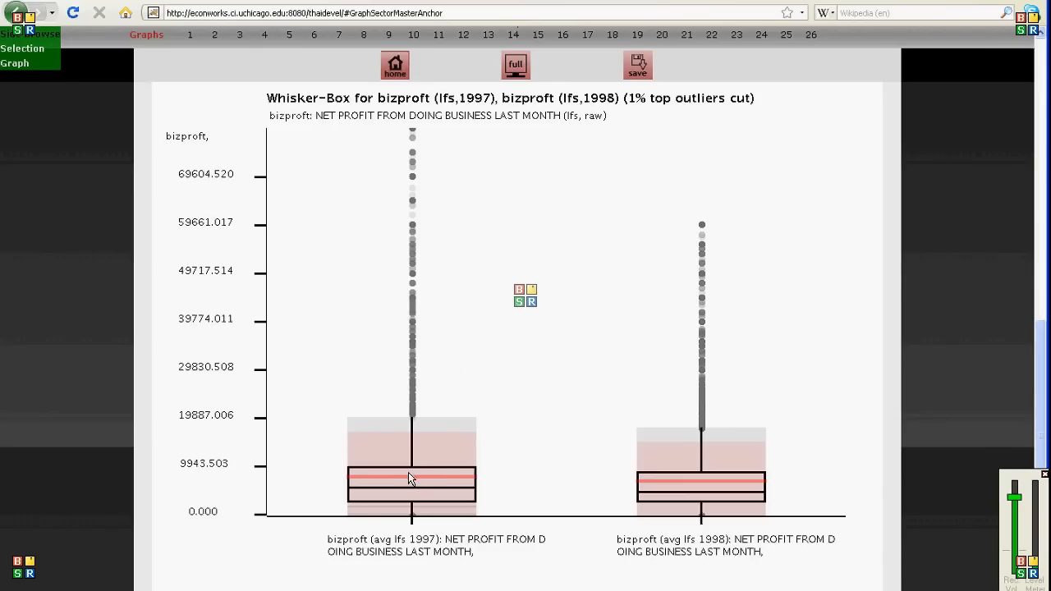
mouse_move(441, 485)
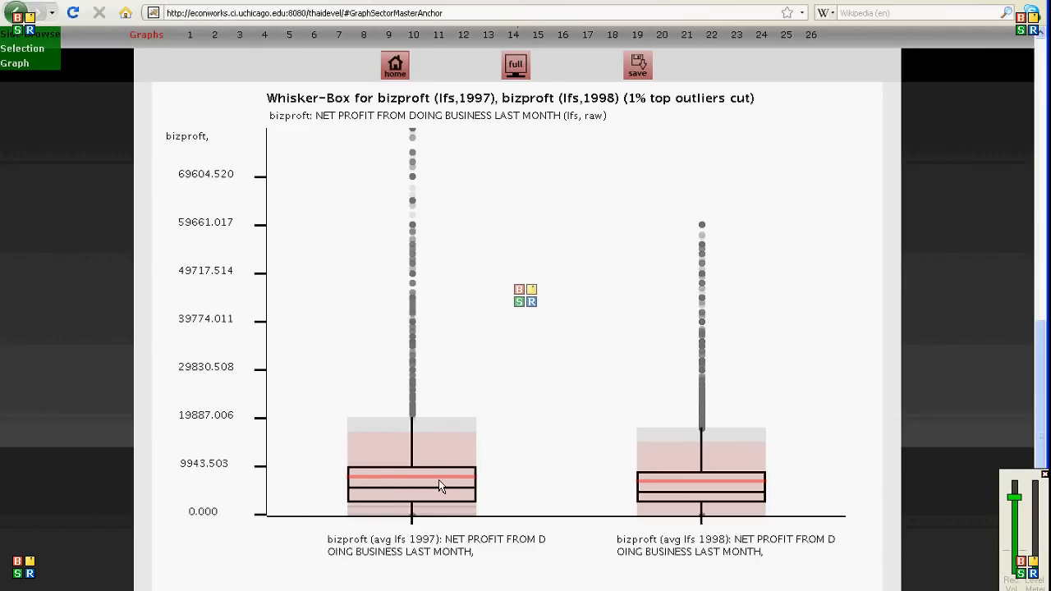
mouse_move(439, 506)
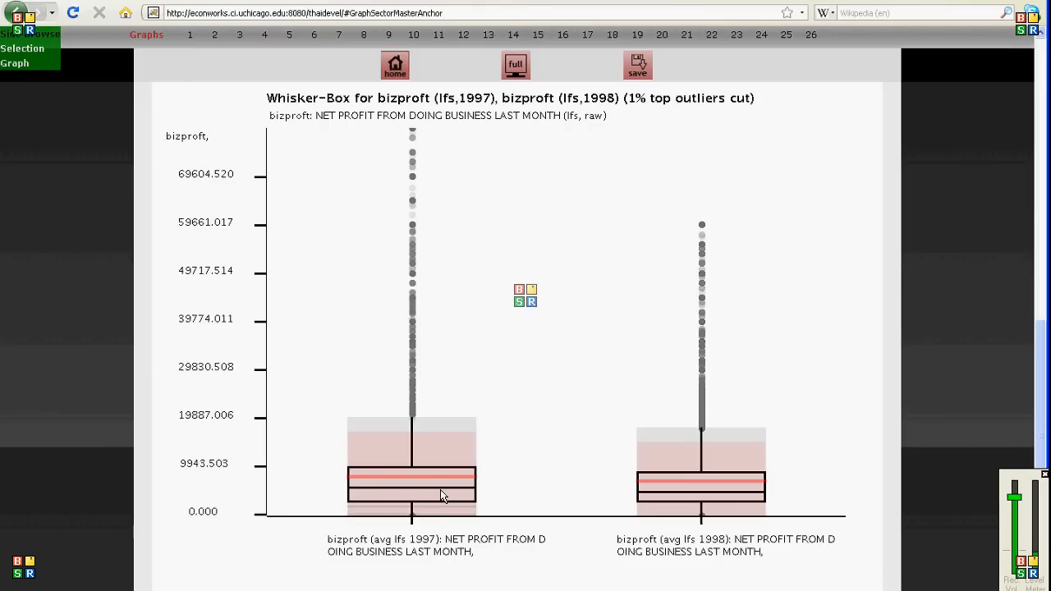
mouse_move(441, 509)
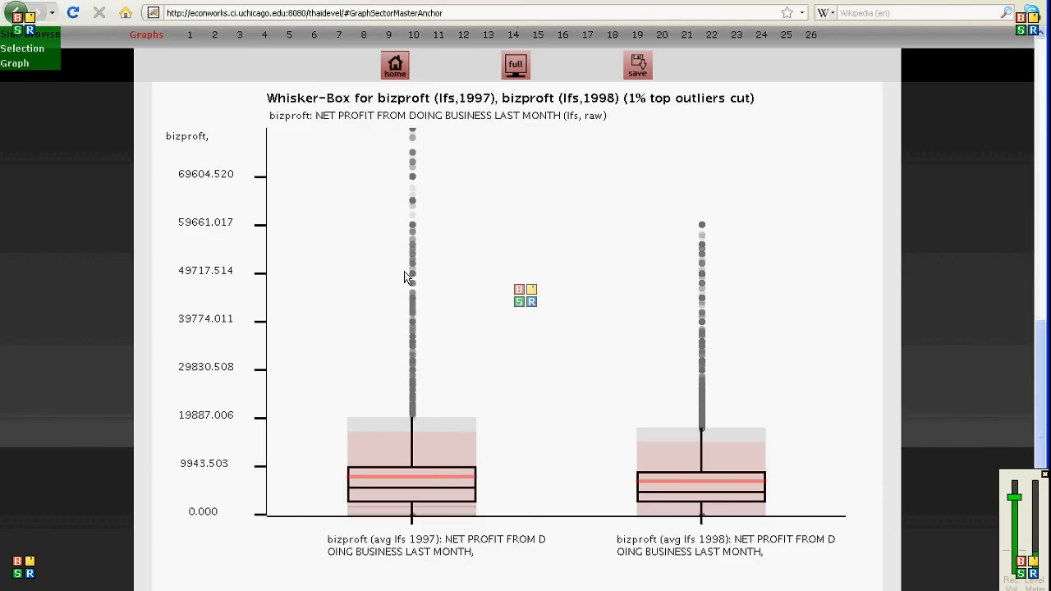
mouse_move(665, 481)
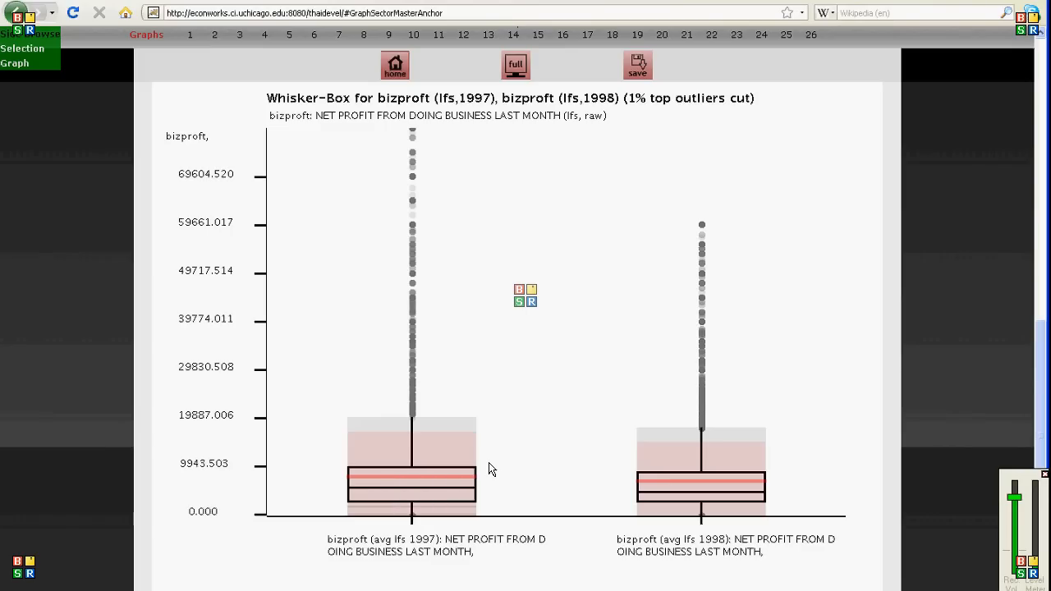
mouse_move(485, 462)
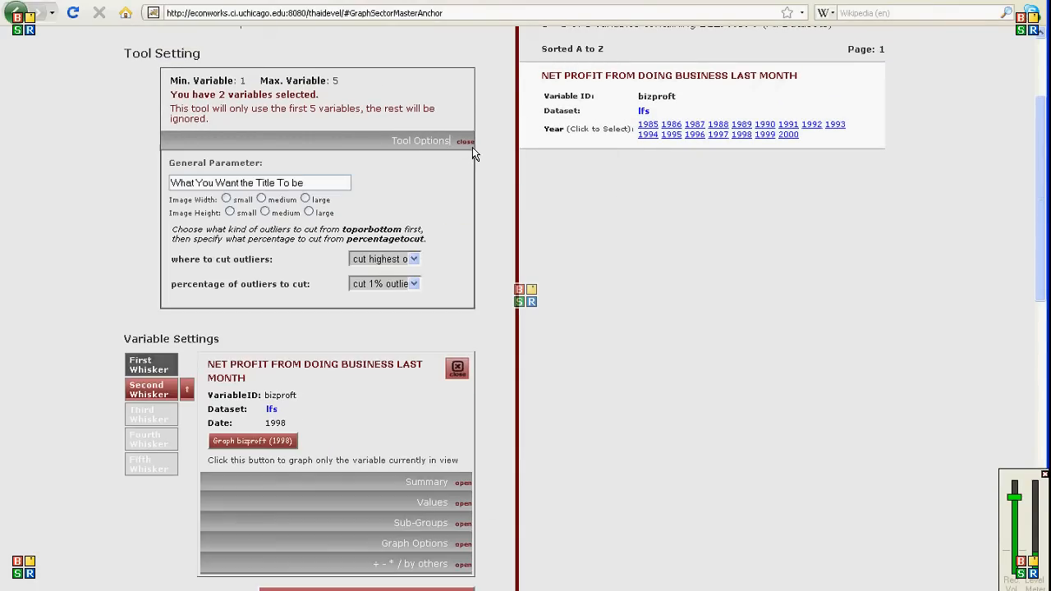
left_click(384, 283)
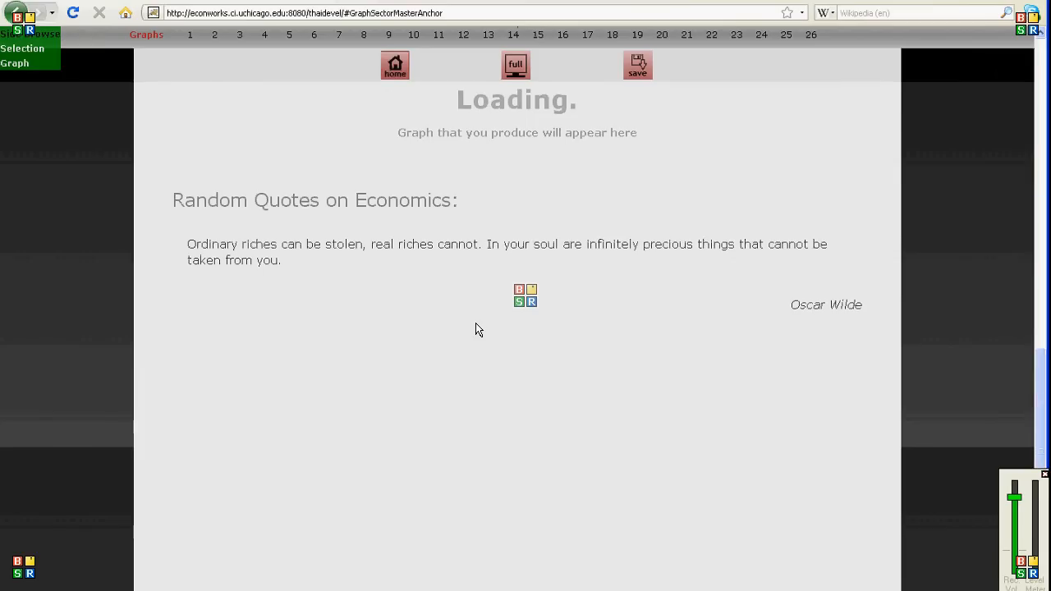
mouse_move(479, 260)
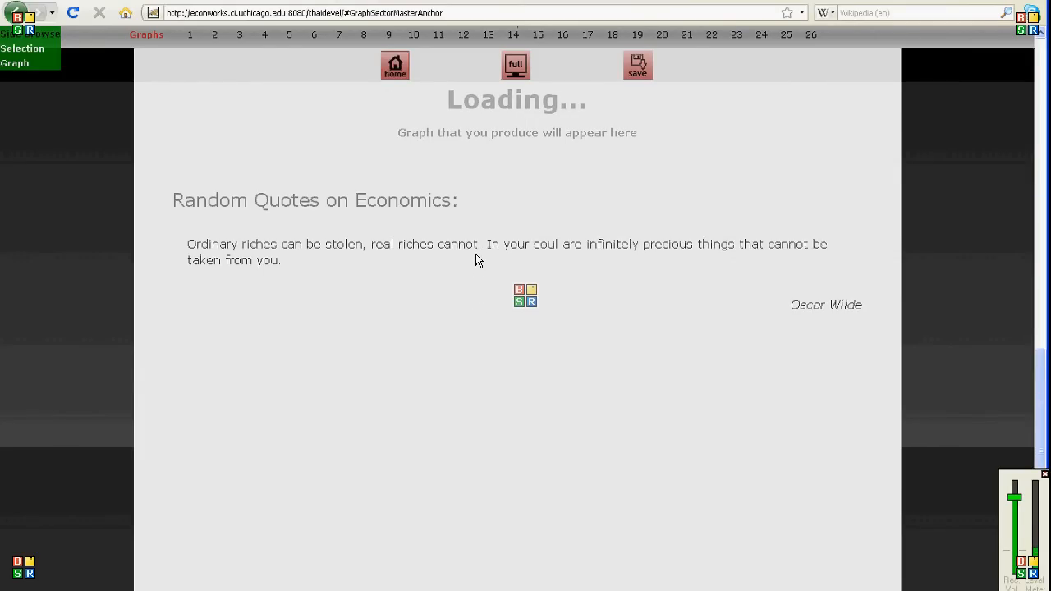